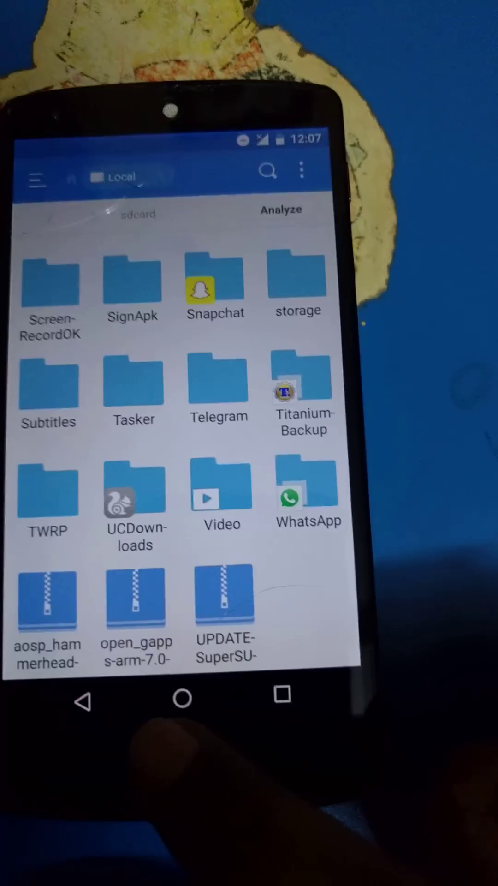
- Confirm the AOSP, open_gapps and SuperSU zips on the sdcard and reboot into recovery
click(180, 696)
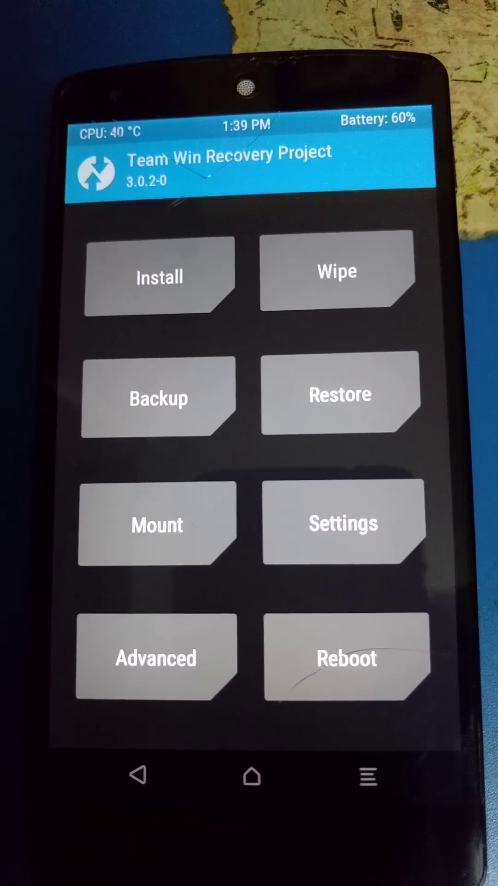
click(338, 271)
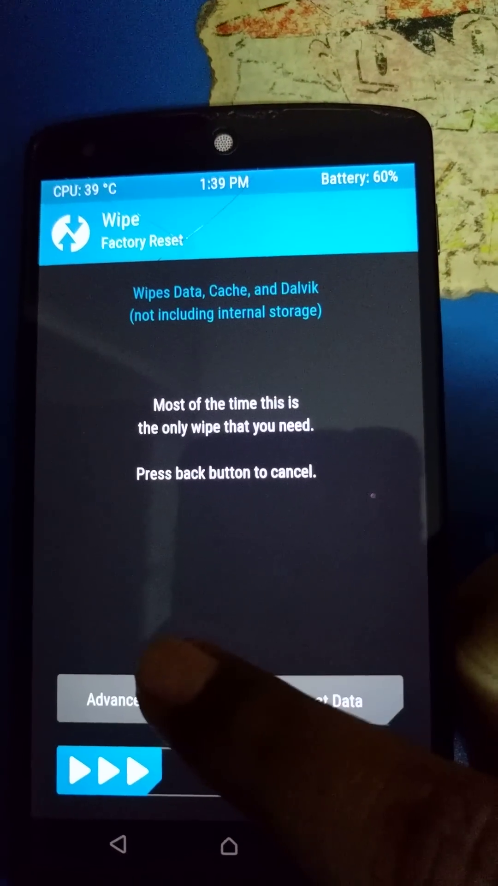
click(109, 699)
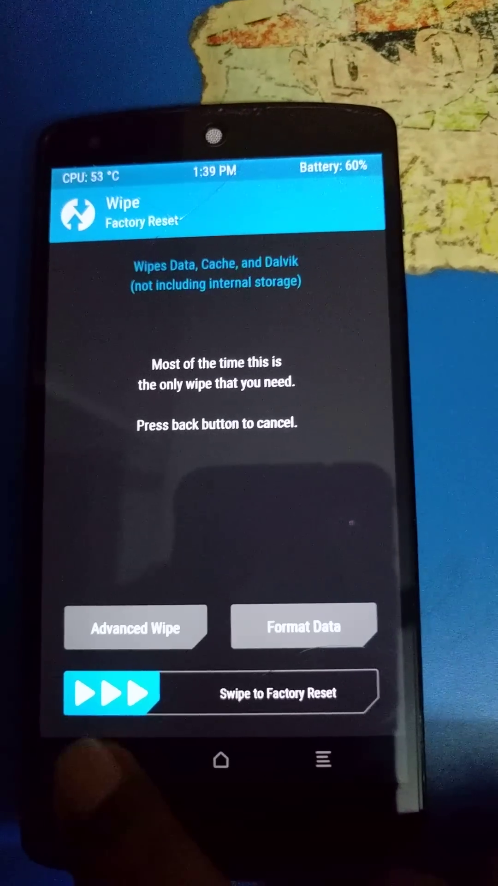
key(Back)
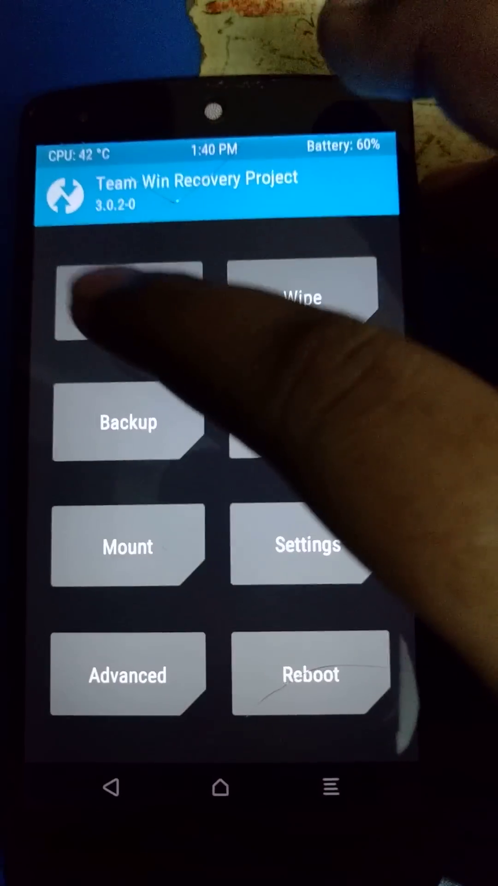
- Flash the aosp_hammerhead-nougat ROM zip from the sdcard via Install
click(128, 306)
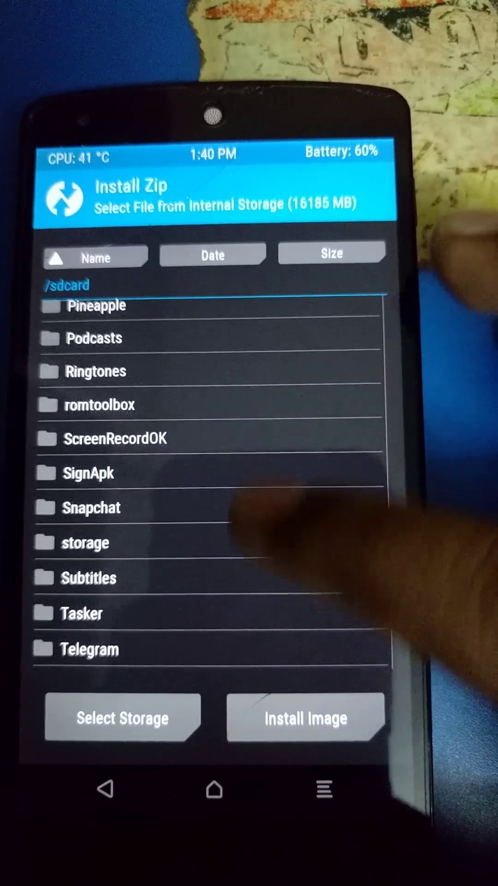
scroll(down, 3)
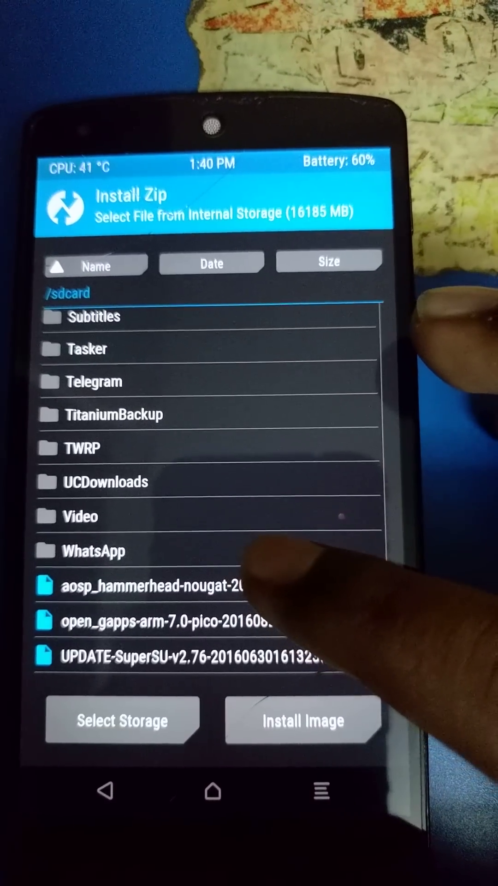
click(98, 551)
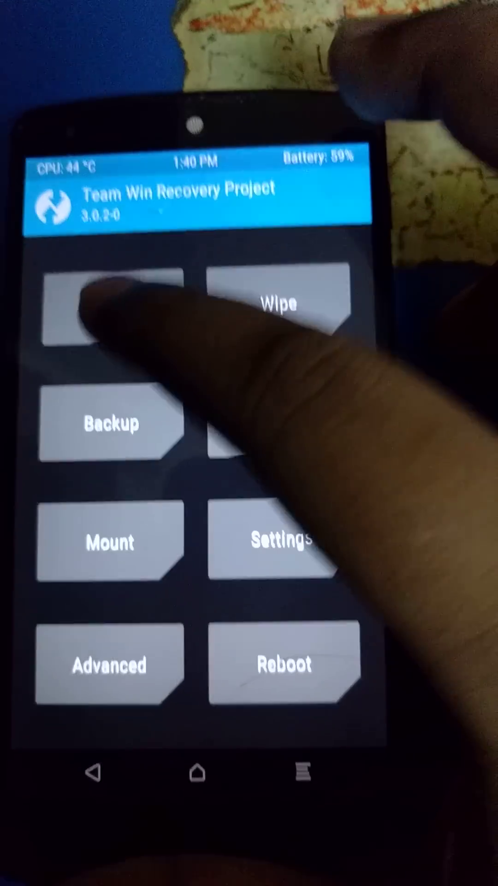
click(109, 314)
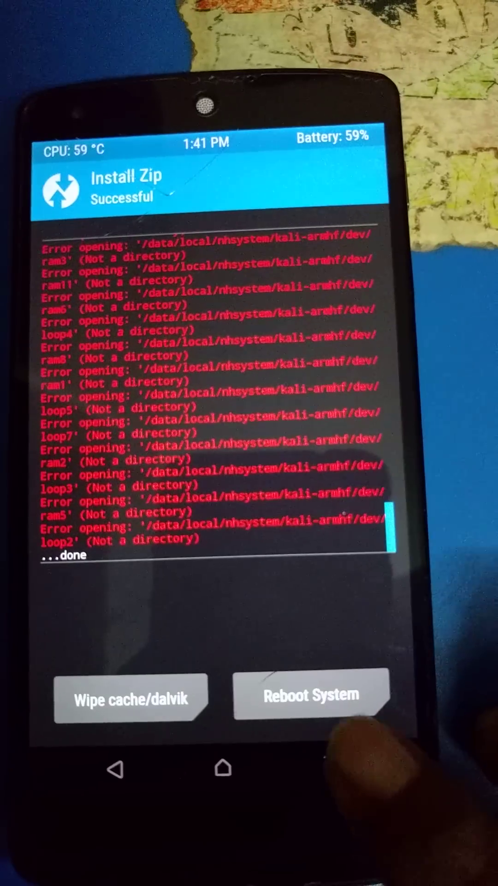
- Leave the Install Zip Successful screen for the TWRP main menu
click(310, 696)
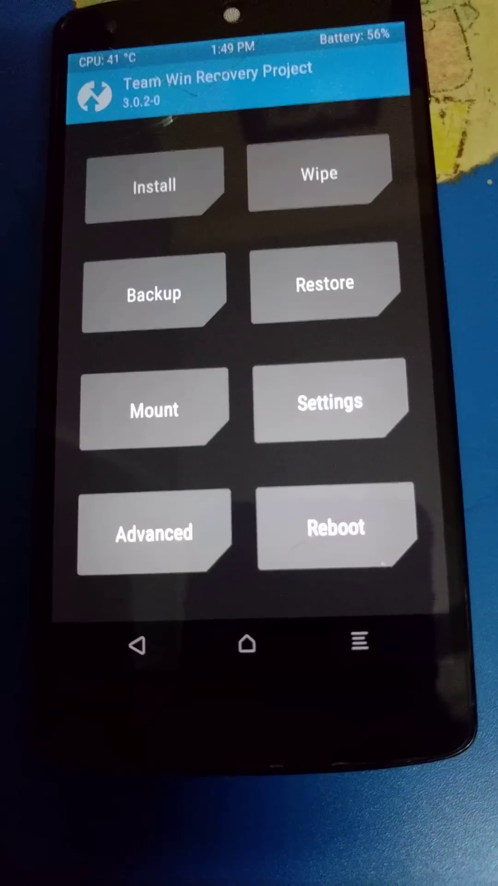
- Queue open_gapps-arm-7.0-pico-20160824.zip for flashing and choose Add more Zips
click(154, 183)
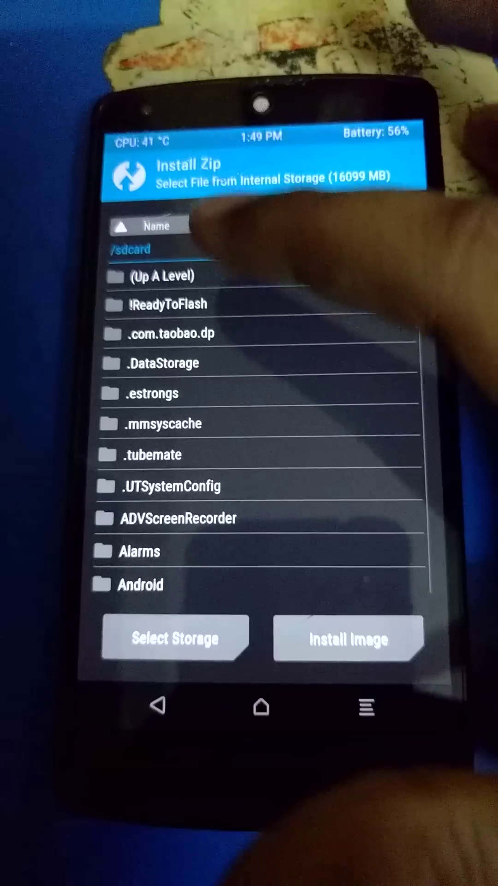
scroll(down, 3)
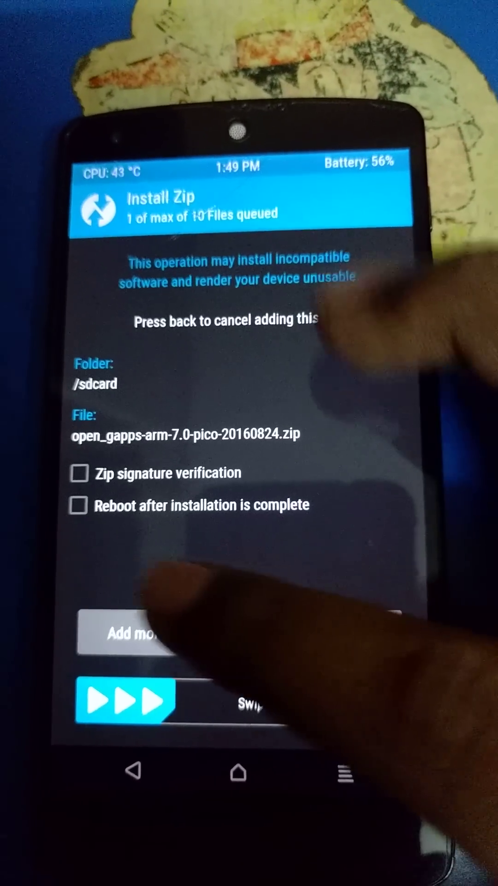
click(129, 631)
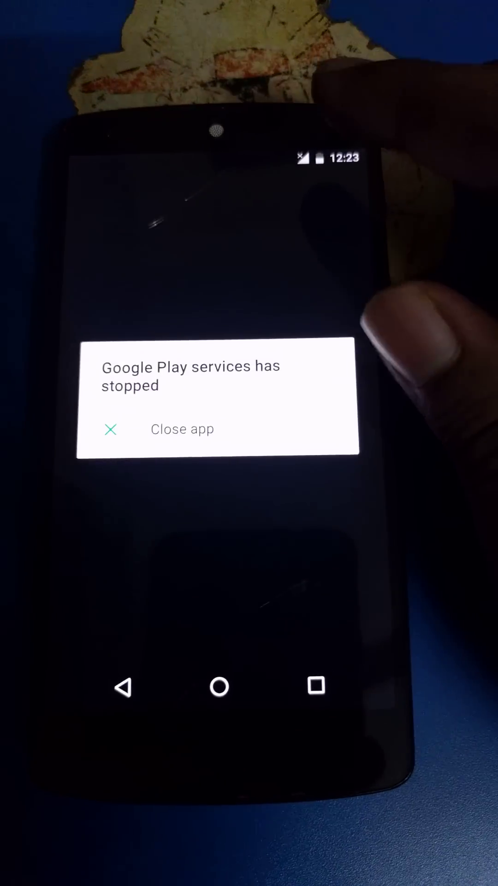
- Close the 'Google Play services has stopped' dialog
click(182, 429)
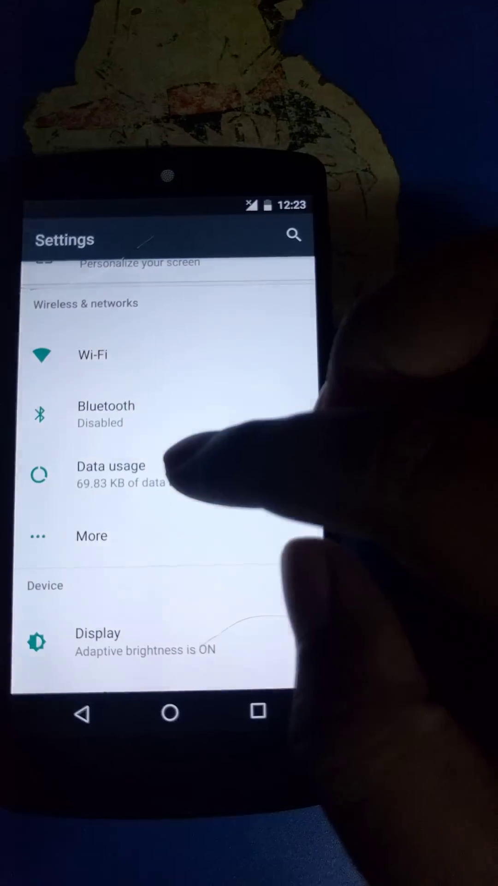
- In Settings > Apps, enable all permissions for Google Play services
scroll(down, 3)
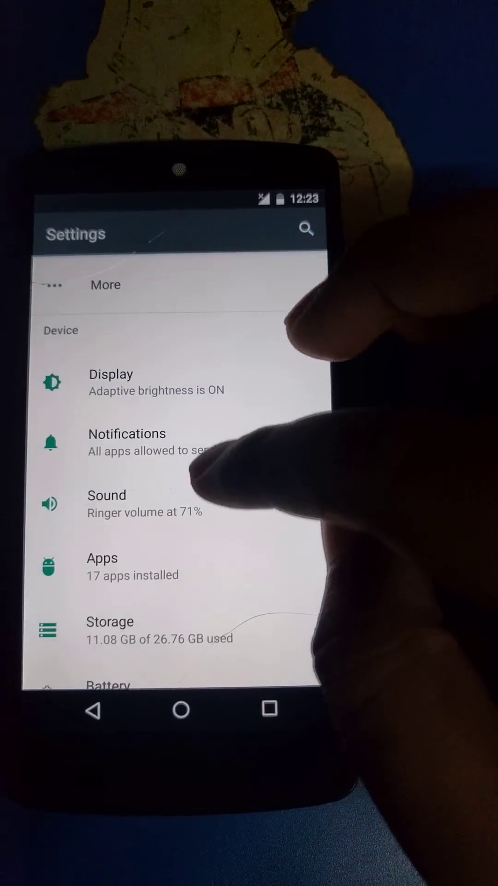
scroll(down, 3)
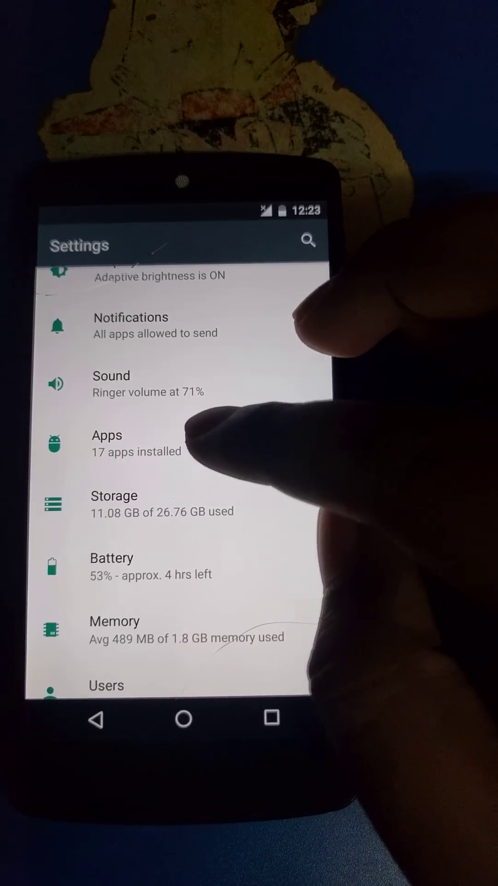
click(119, 443)
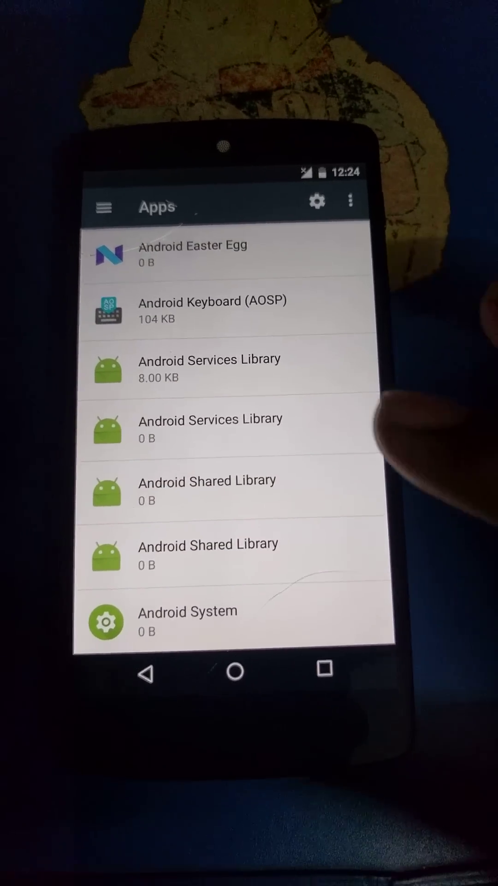
scroll(down, 3)
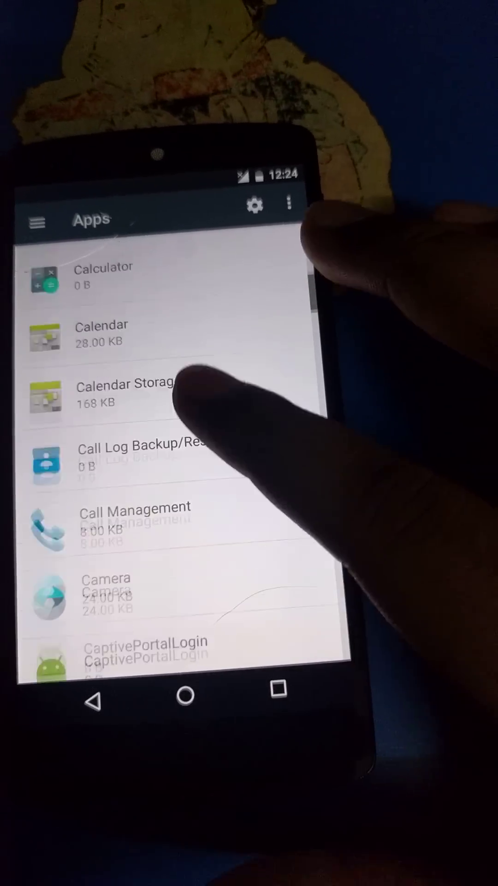
scroll(down, 3)
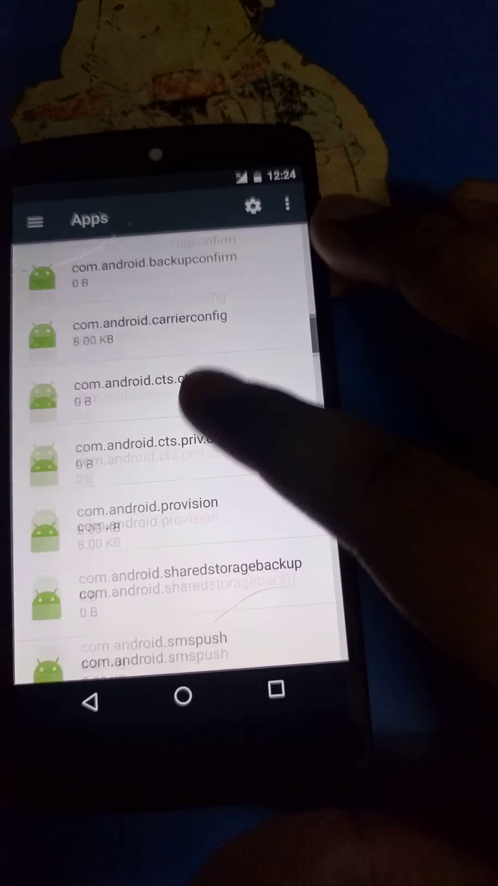
scroll(down, 3)
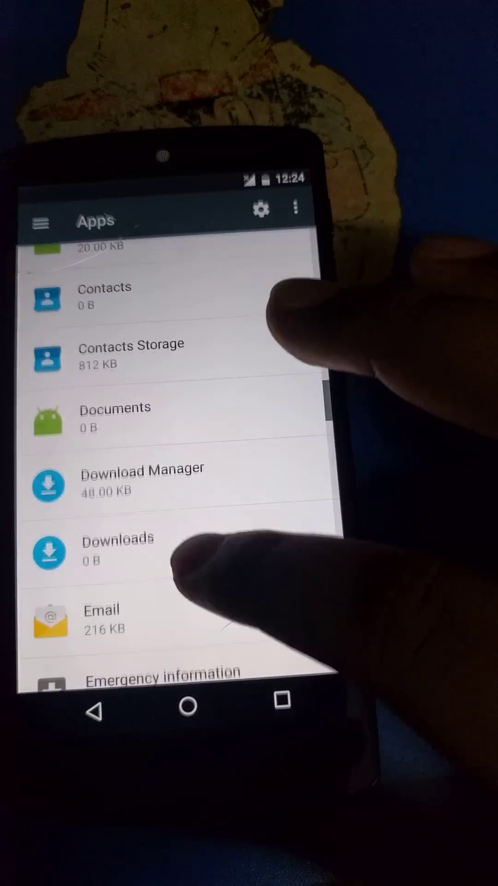
scroll(down, 3)
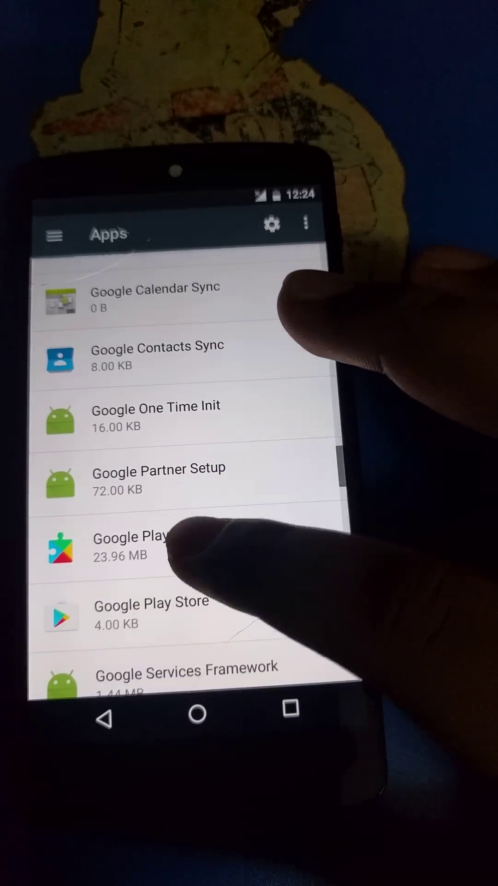
click(130, 548)
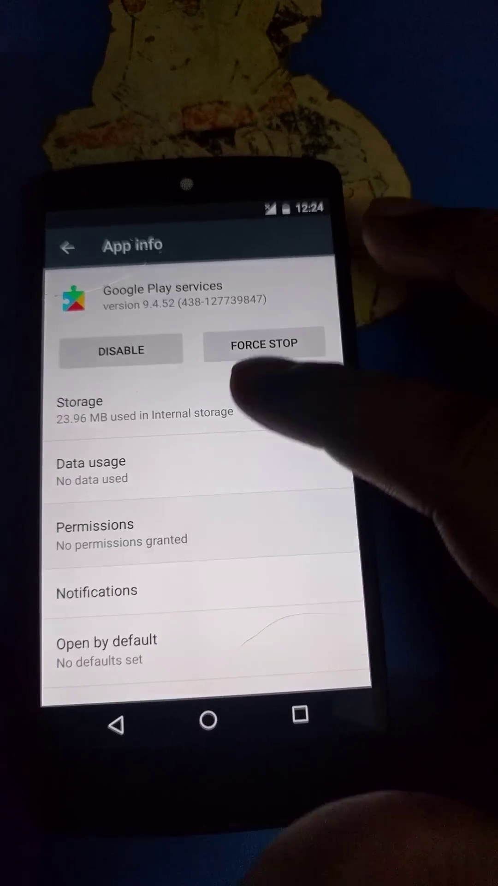
click(95, 532)
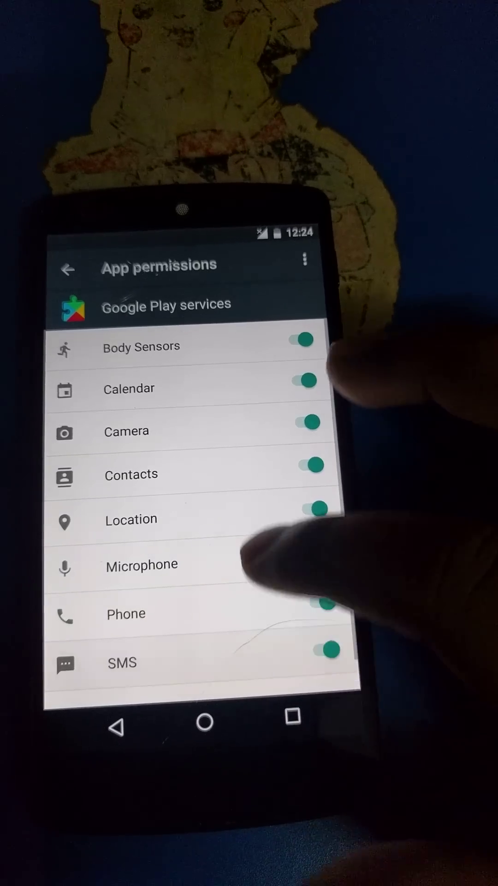
scroll(down, 3)
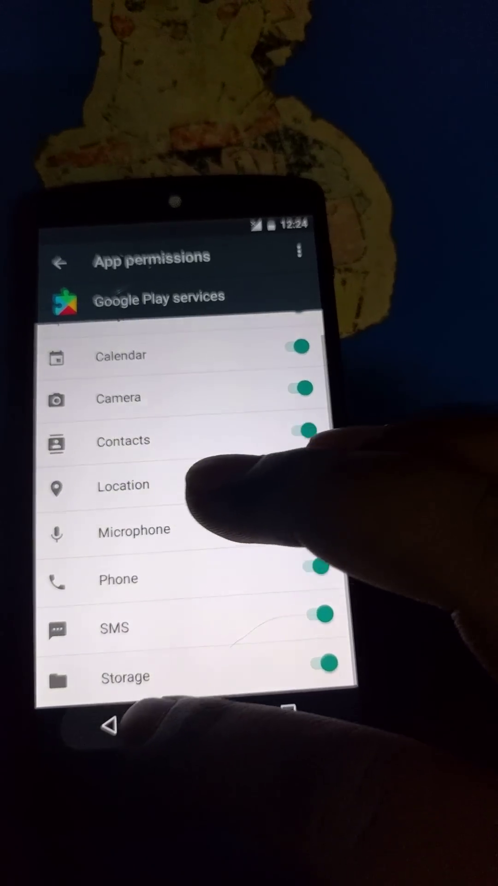
- Grant Google Play Store Contacts, Location, Phone and SMS, then return to the apps list
click(60, 262)
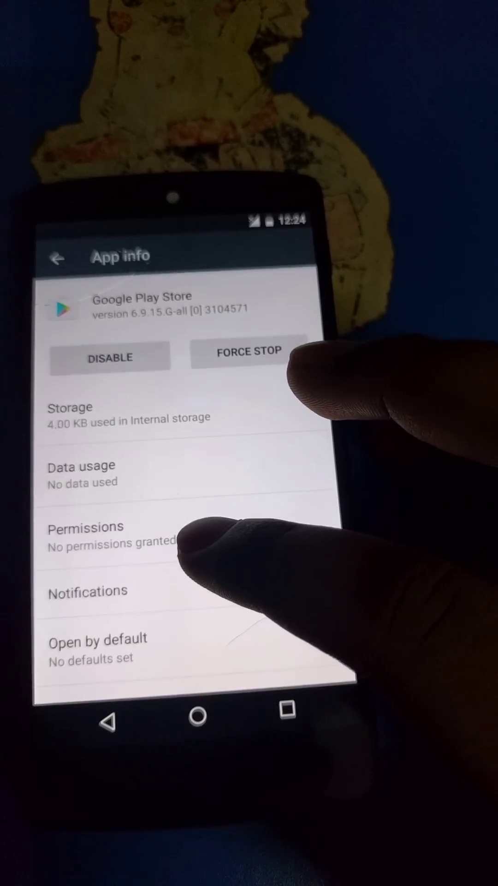
click(84, 527)
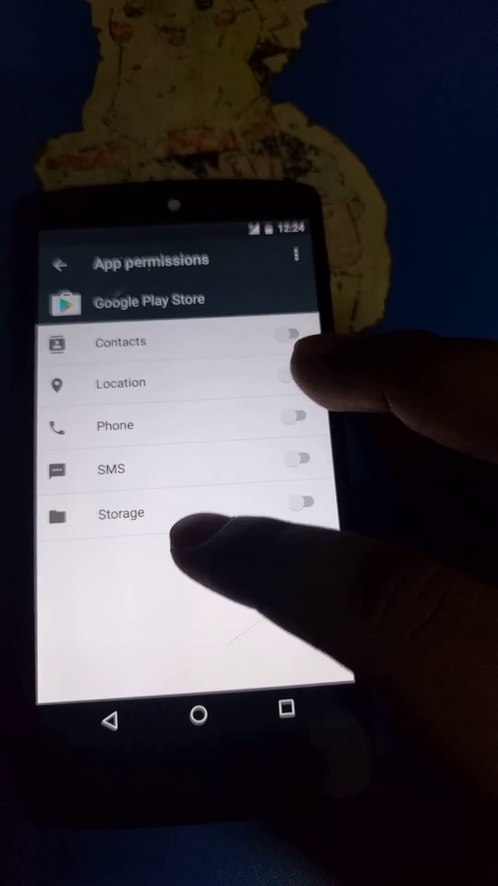
click(298, 337)
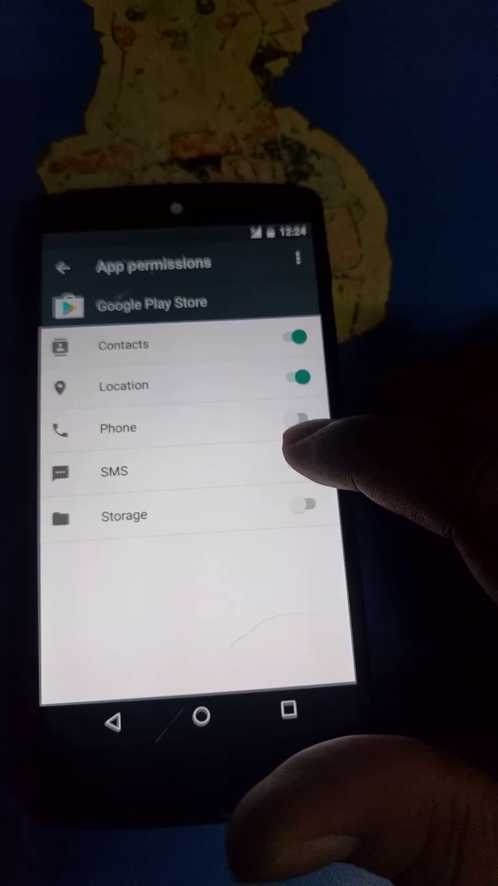
click(299, 428)
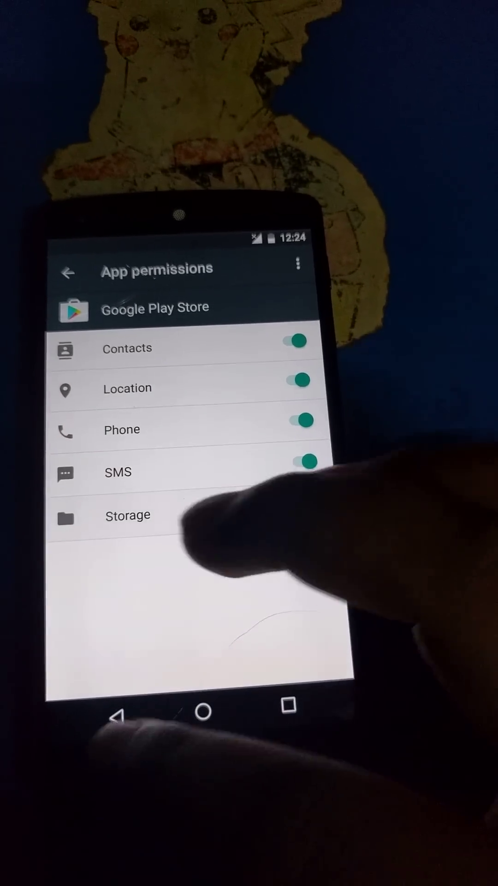
click(67, 272)
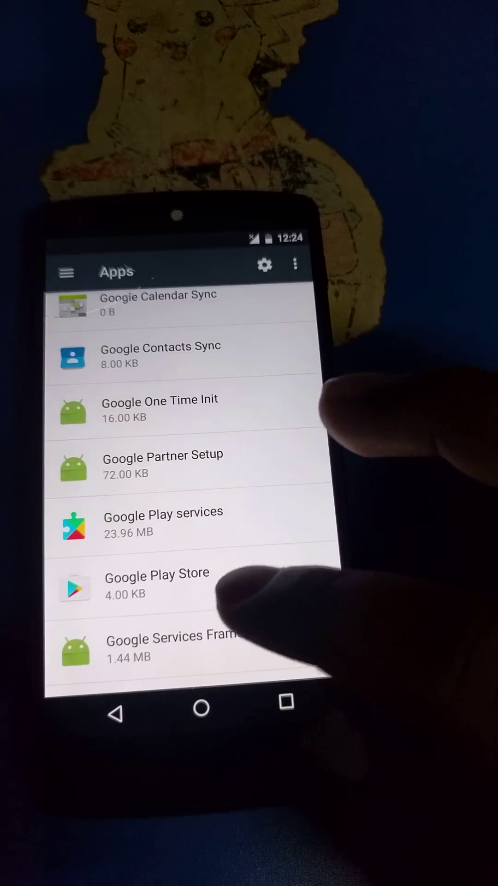
- Enable Google Services Framework's permission toggles
click(164, 647)
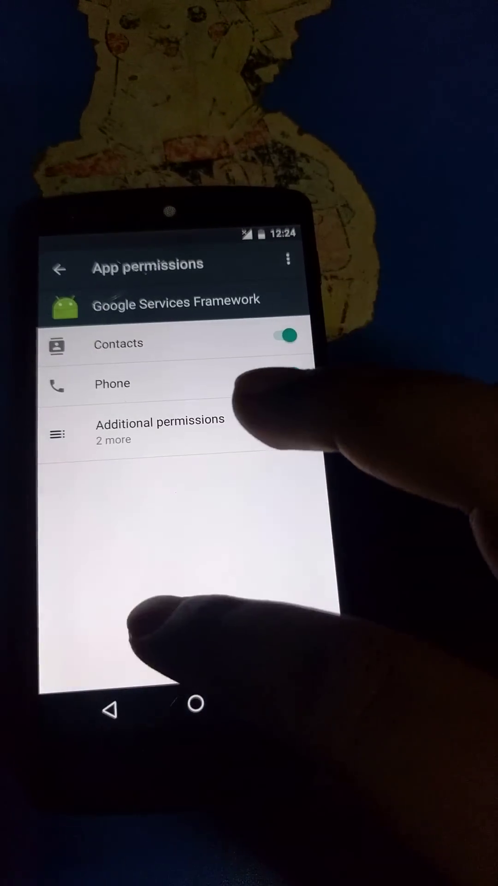
click(159, 431)
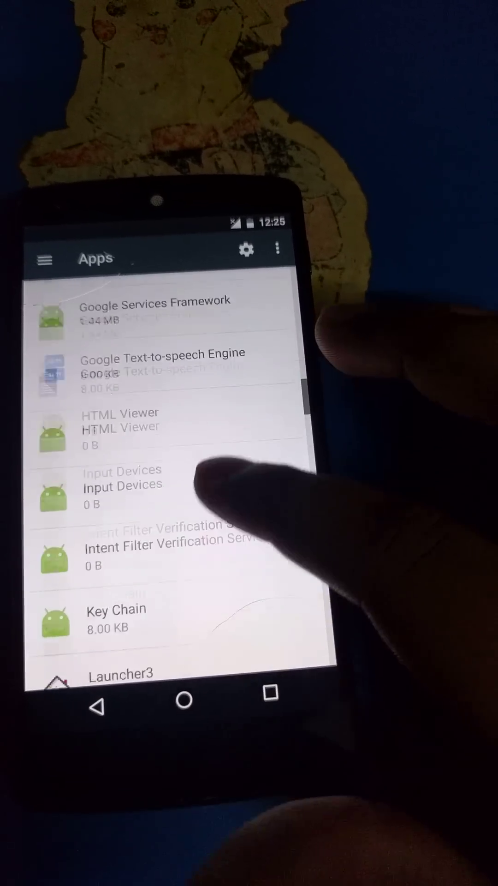
scroll(down, 3)
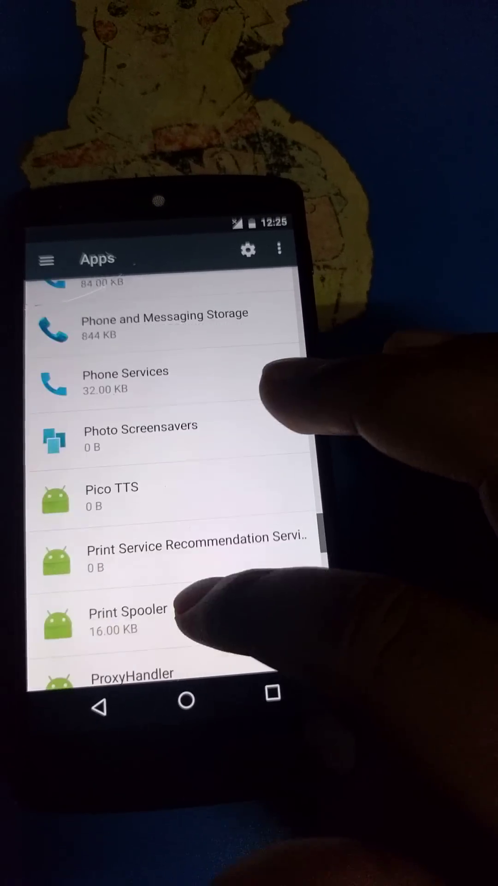
- Grant Setup Wizard Camera, Contacts and Location access
scroll(down, 3)
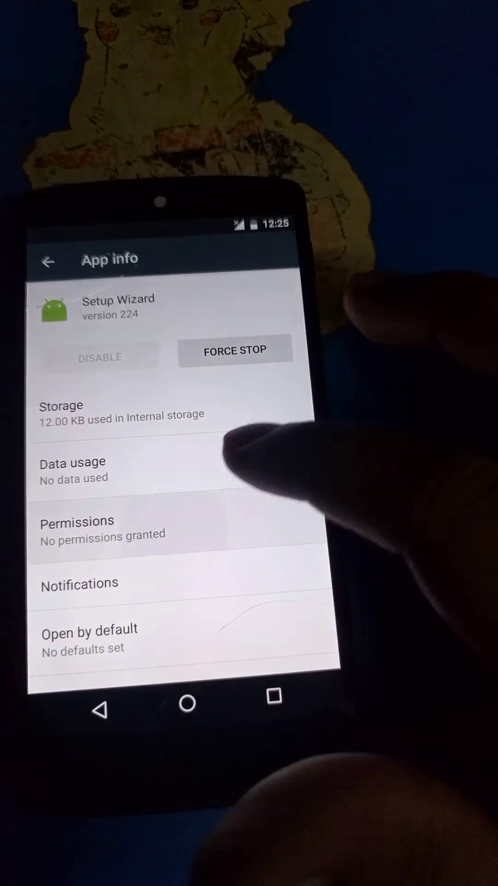
click(77, 527)
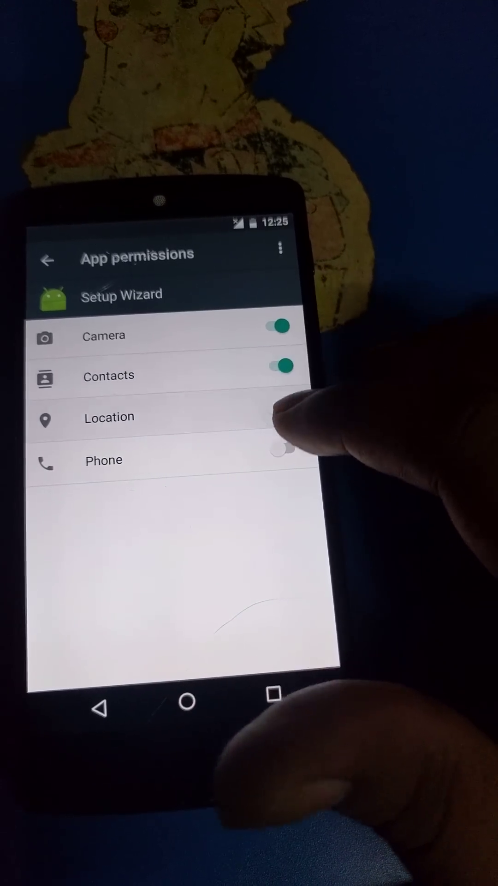
click(280, 449)
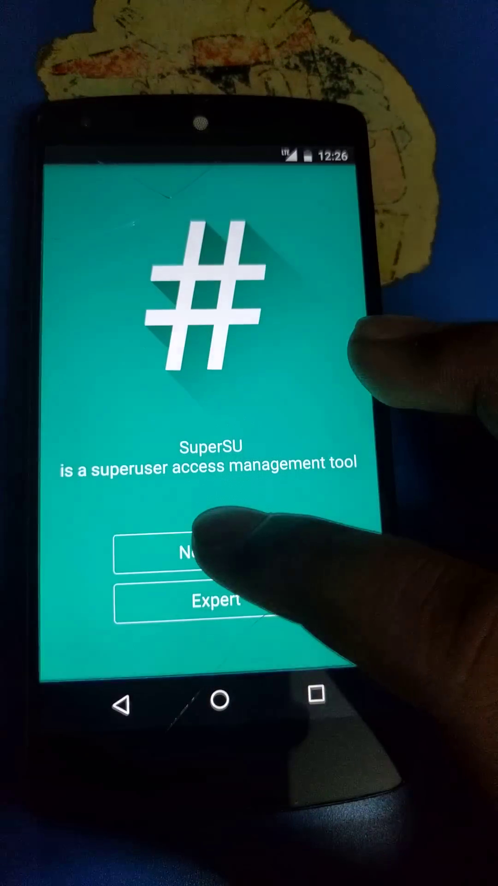
- Choose Normal mode on the SuperSU welcome screen and return to the home screen
click(189, 564)
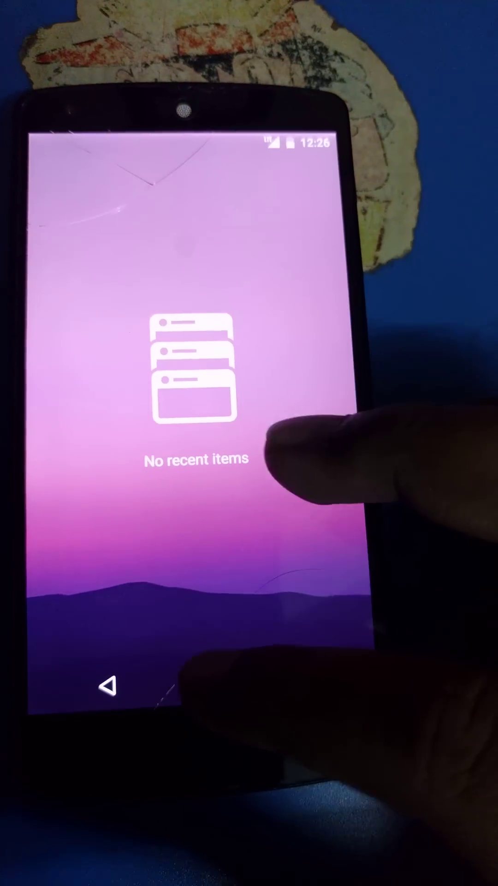
click(110, 702)
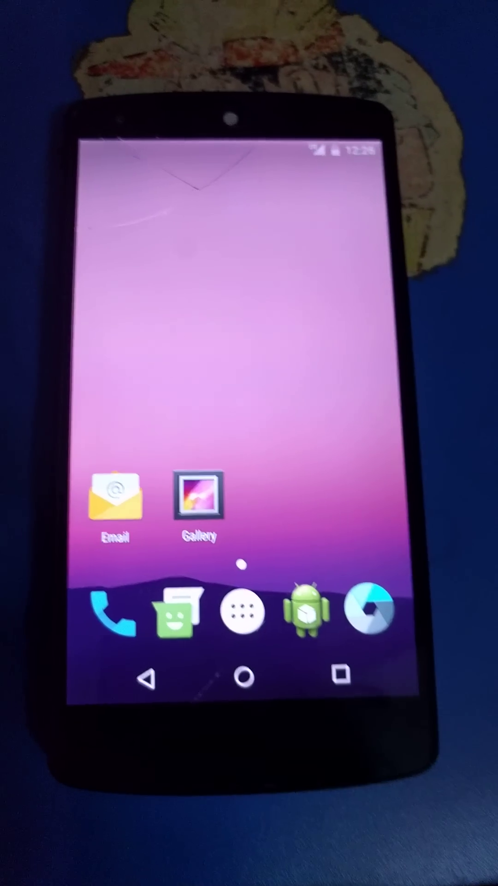